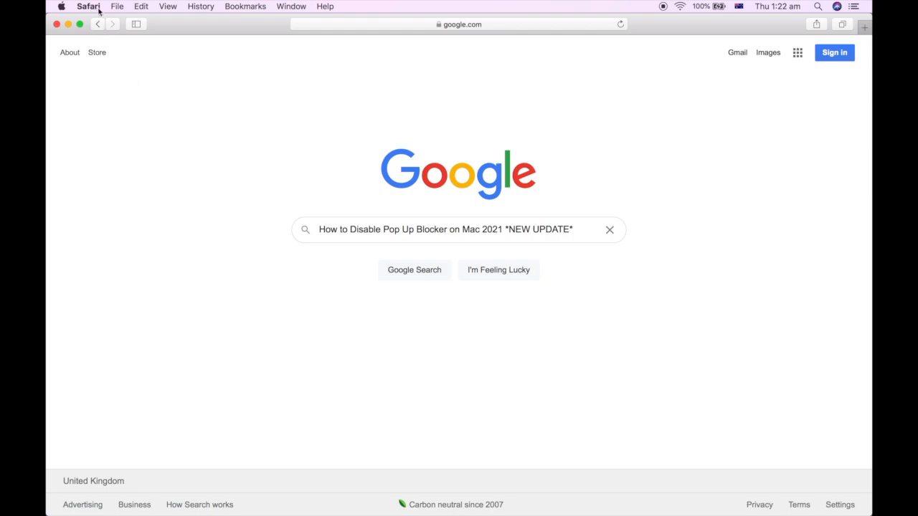
Open Safari Preferences on the Websites section, showing per-site Reader settings
{"action": "left_click", "coordinate": [117, 6]}
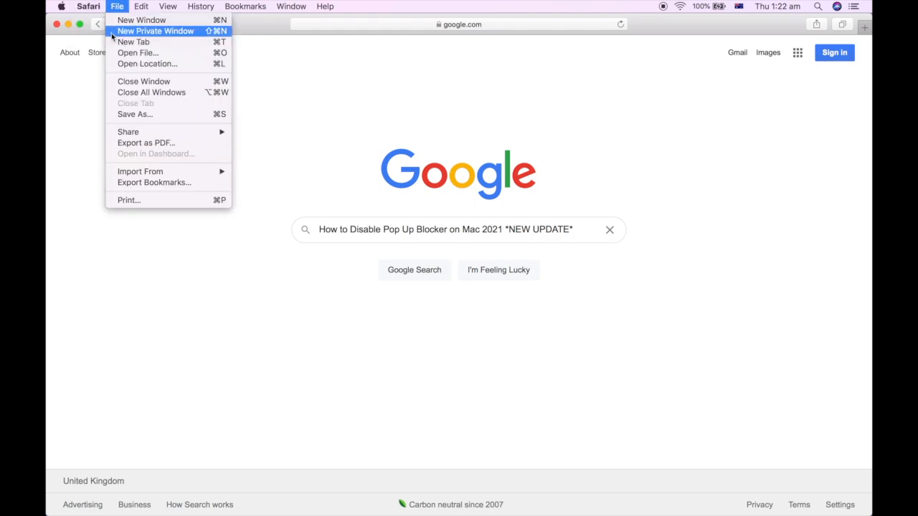
{"action": "left_click", "coordinate": [87, 6]}
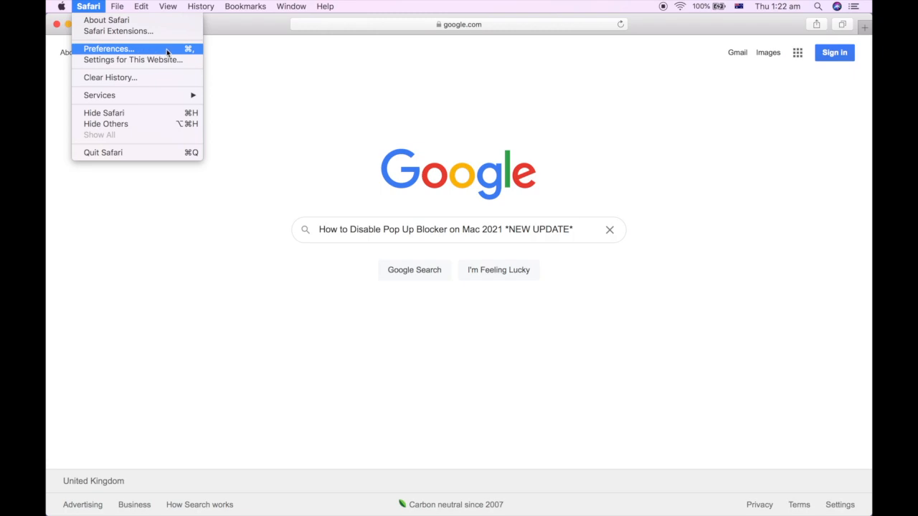
{"action": "left_click", "coordinate": [114, 49]}
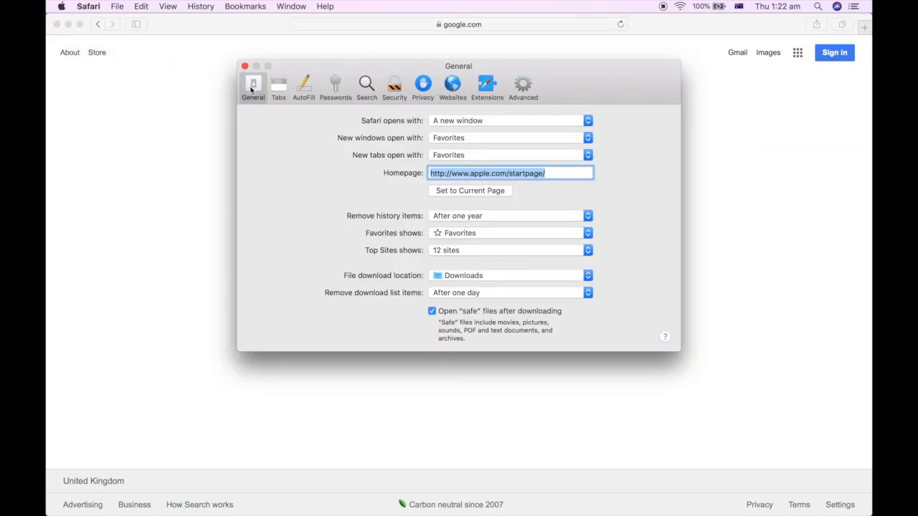
{"action": "mouse_move", "coordinate": [452, 93]}
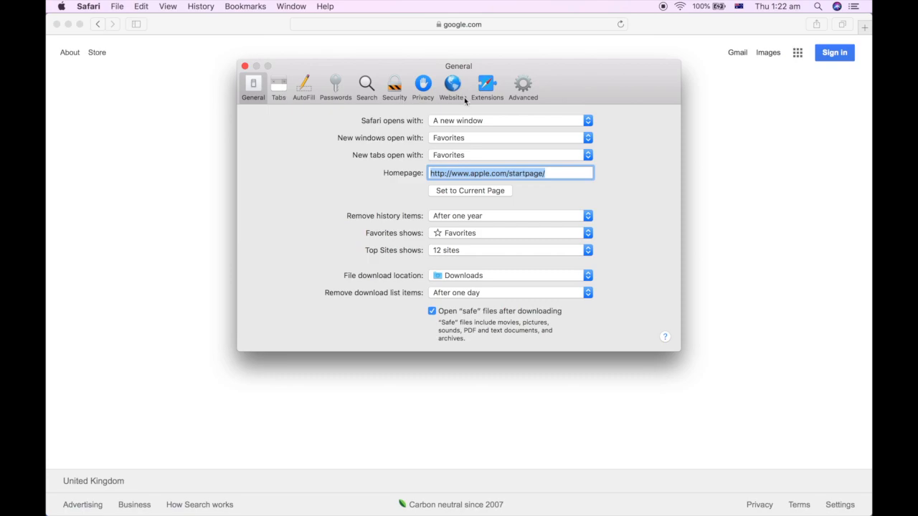
{"action": "left_click", "coordinate": [452, 84]}
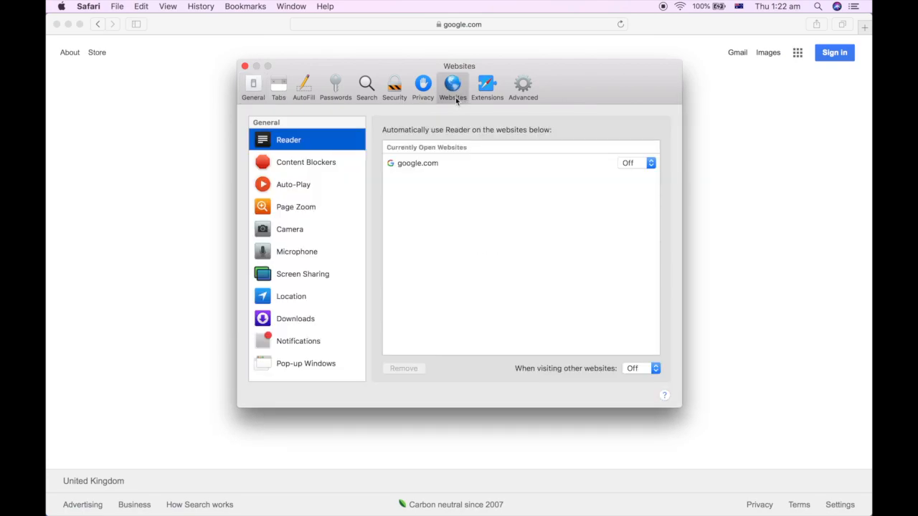
{"action": "mouse_move", "coordinate": [315, 143]}
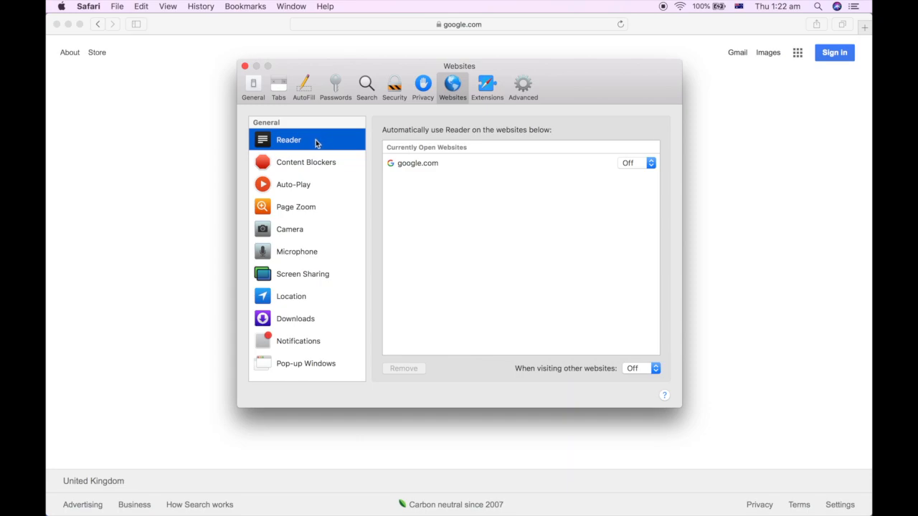
{"action": "mouse_move", "coordinate": [321, 367]}
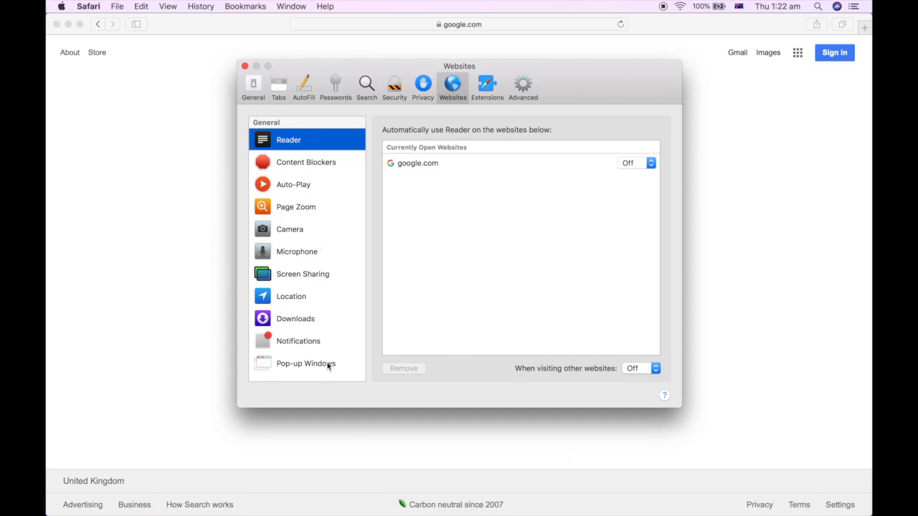
Select Pop-up Windows and expand google.com's dropdown: Block and Notify, Block, Allow
{"action": "left_click", "coordinate": [306, 364]}
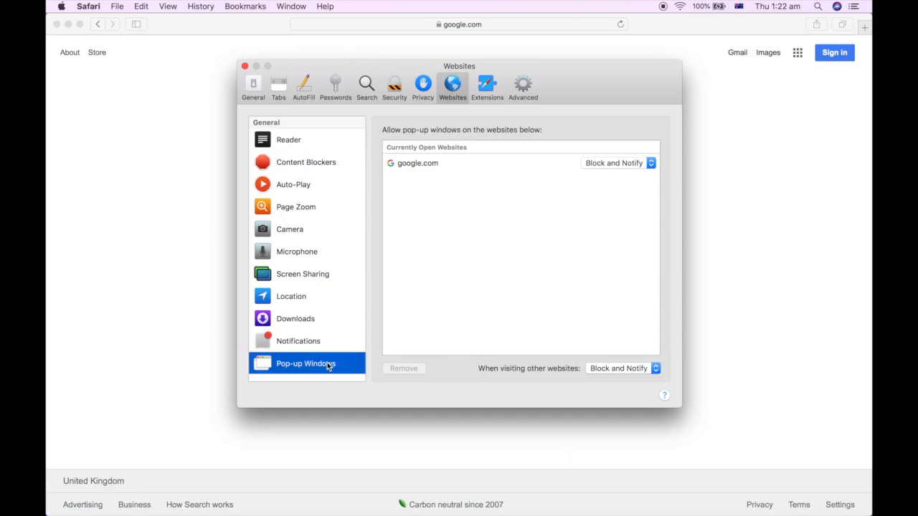
{"action": "mouse_move", "coordinate": [568, 375]}
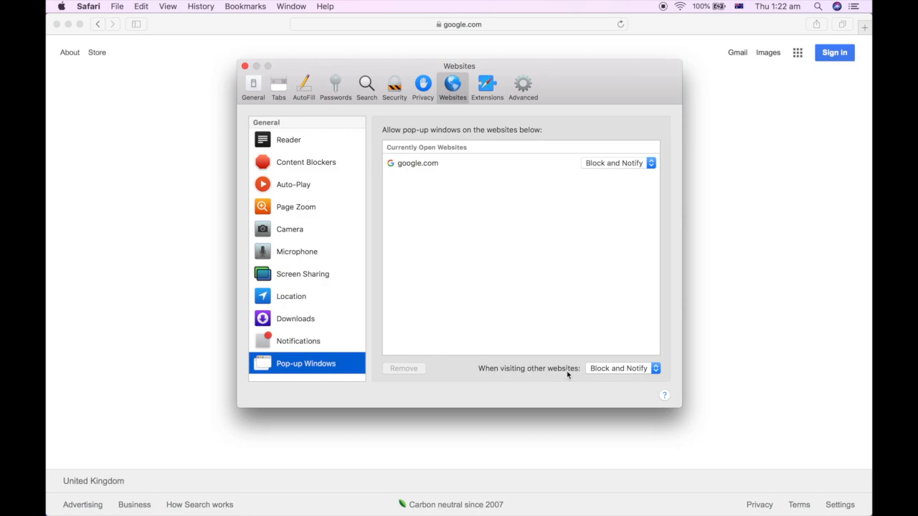
{"action": "mouse_move", "coordinate": [624, 165]}
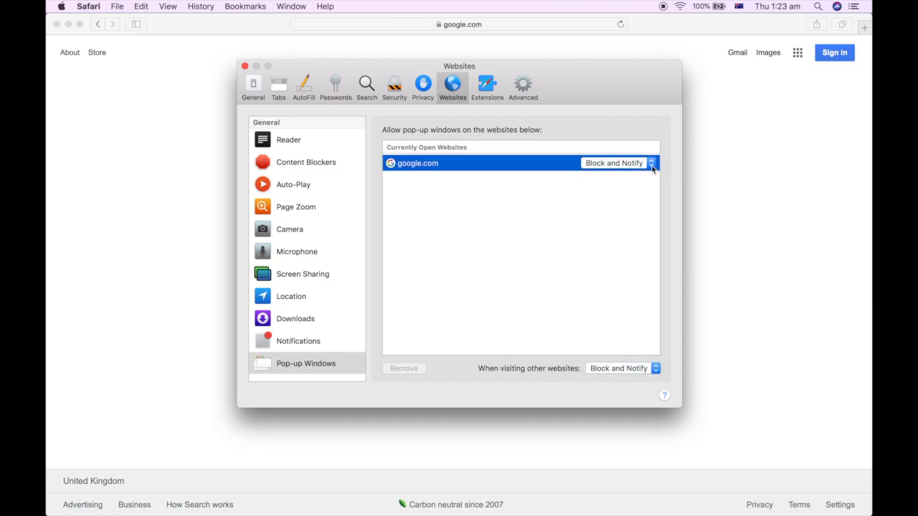
{"action": "left_click", "coordinate": [651, 162]}
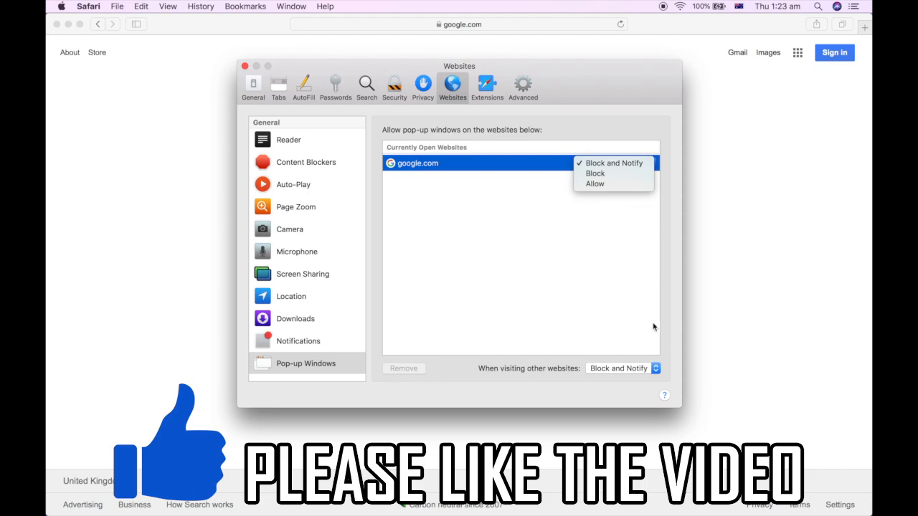